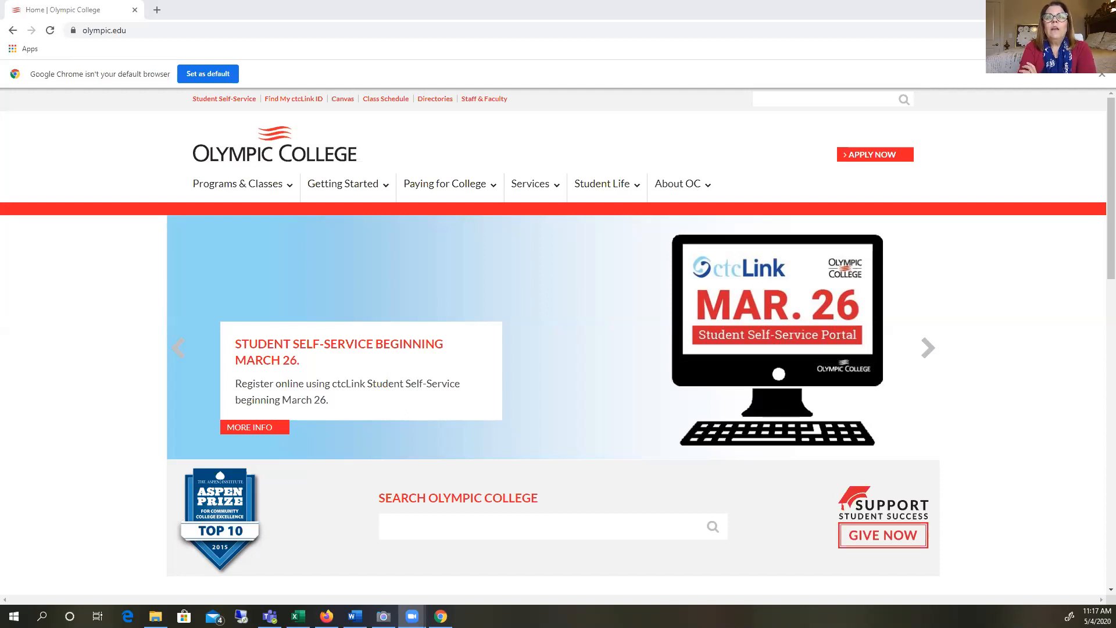
{"action": "mouse_move", "coordinate": [342, 182]}
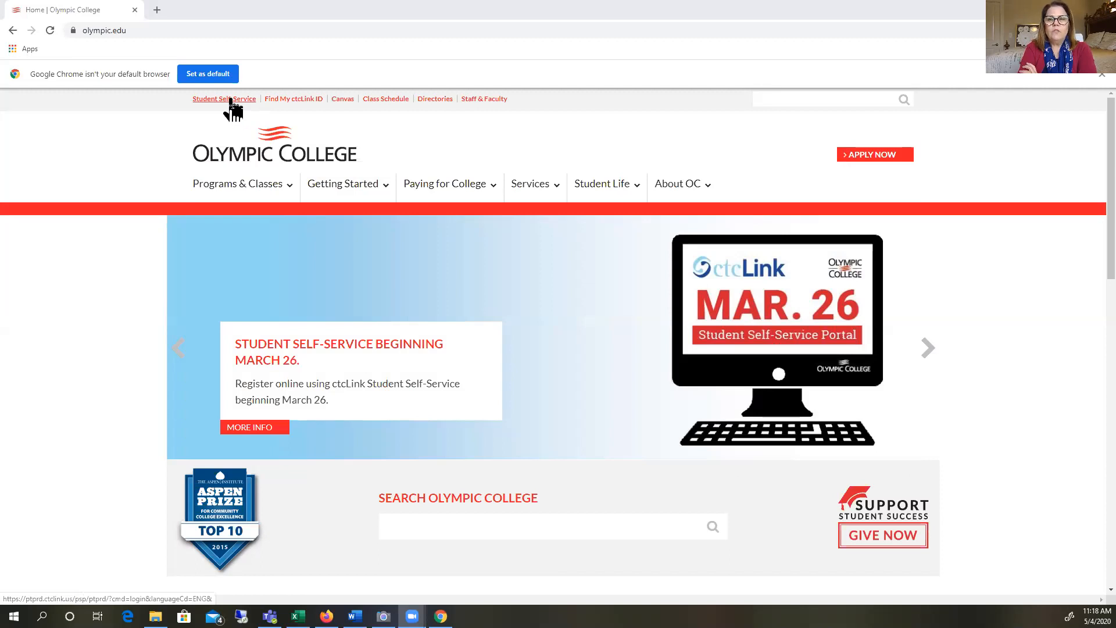
- Reach the ctcLink student self-service sign-in page with empty ID and password fields
{"action": "left_click", "coordinate": [223, 98]}
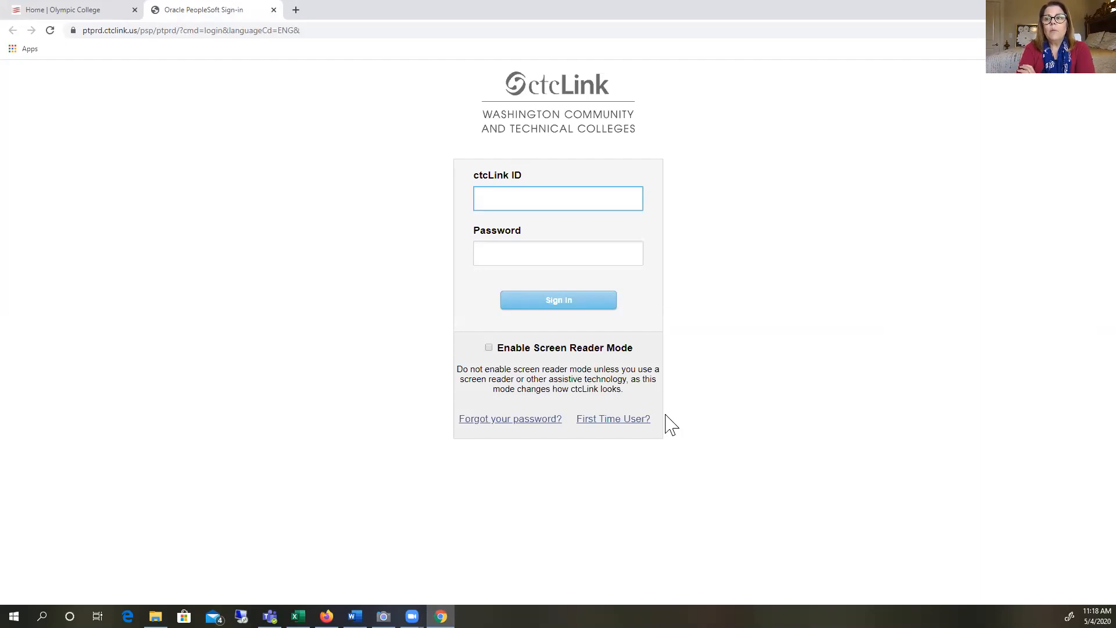
{"action": "left_click", "coordinate": [558, 198]}
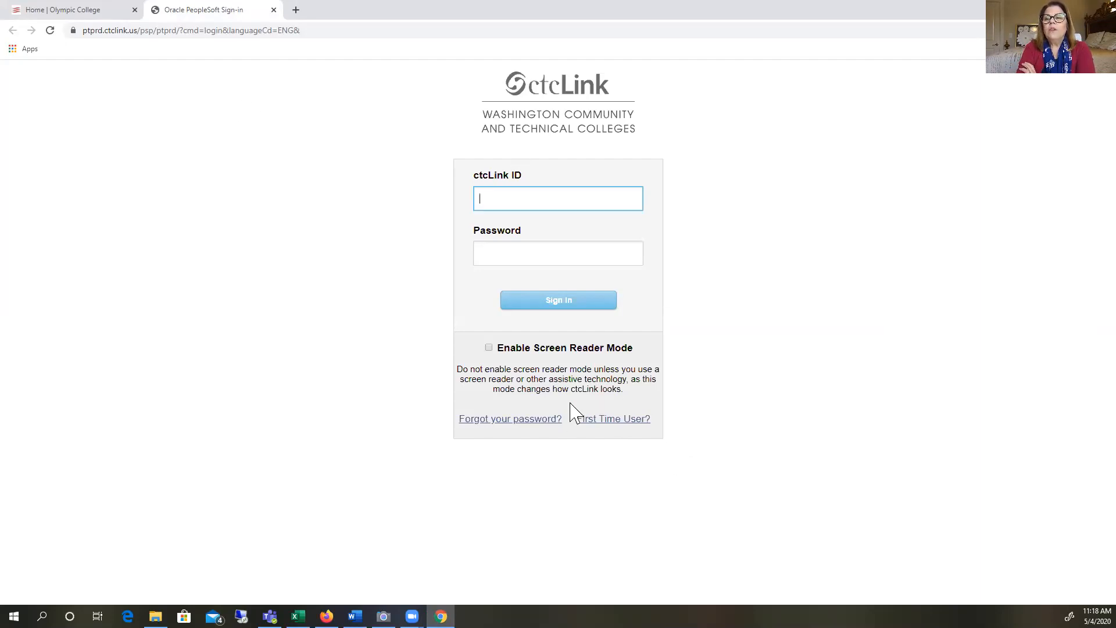
{"action": "mouse_move", "coordinate": [601, 430]}
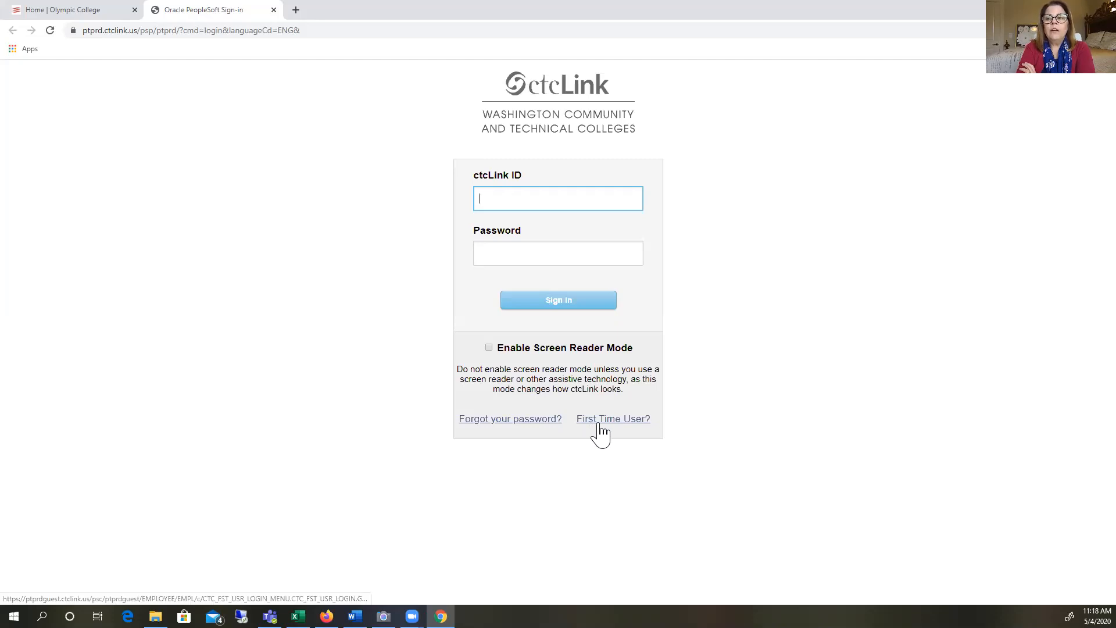
- Use the First Time User? link to reach the Account Activation form
{"action": "left_click", "coordinate": [613, 419]}
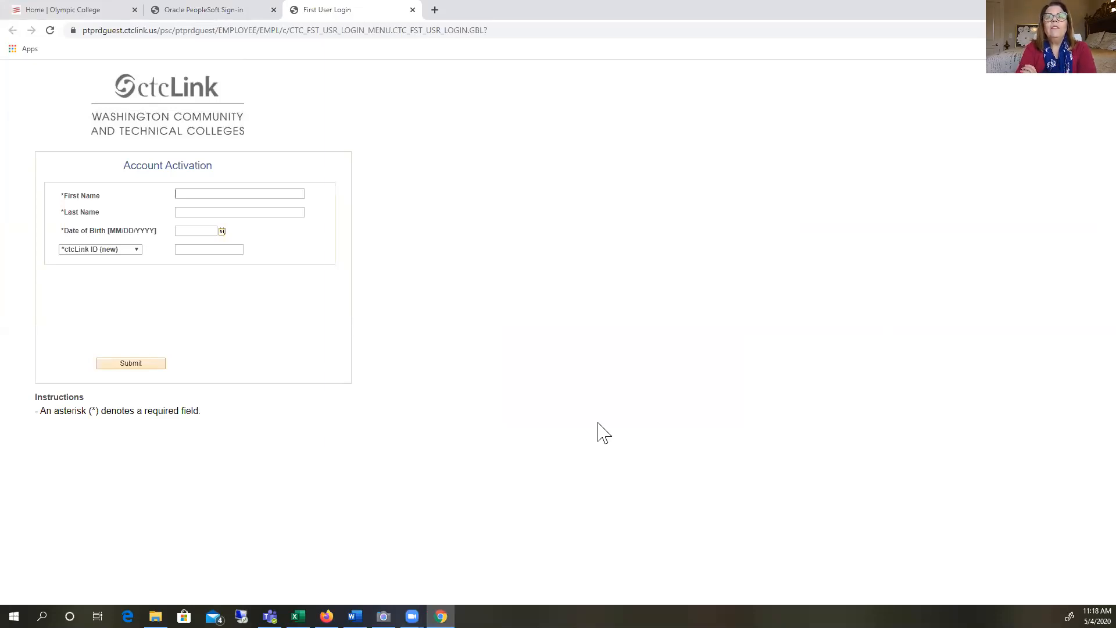
{"action": "mouse_move", "coordinate": [121, 203]}
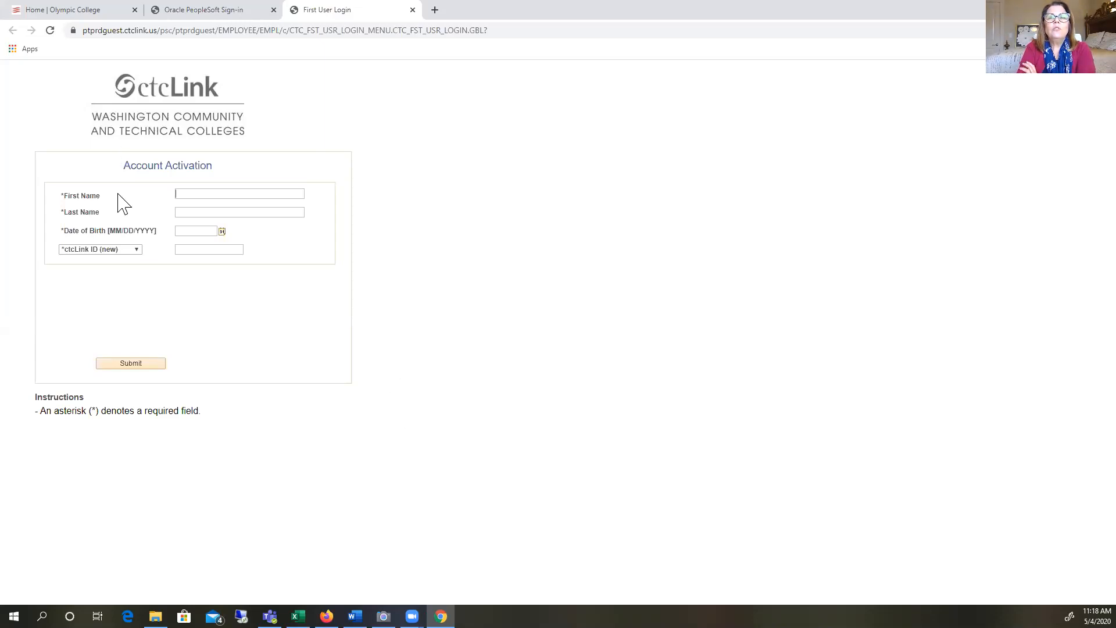